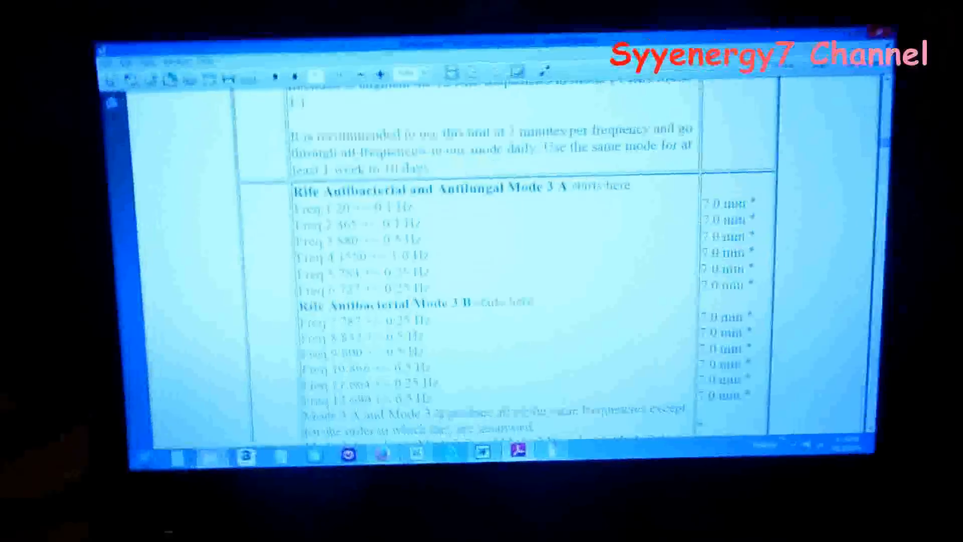
{"action": "scroll", "scroll_direction": "down", "scroll_amount": 3}
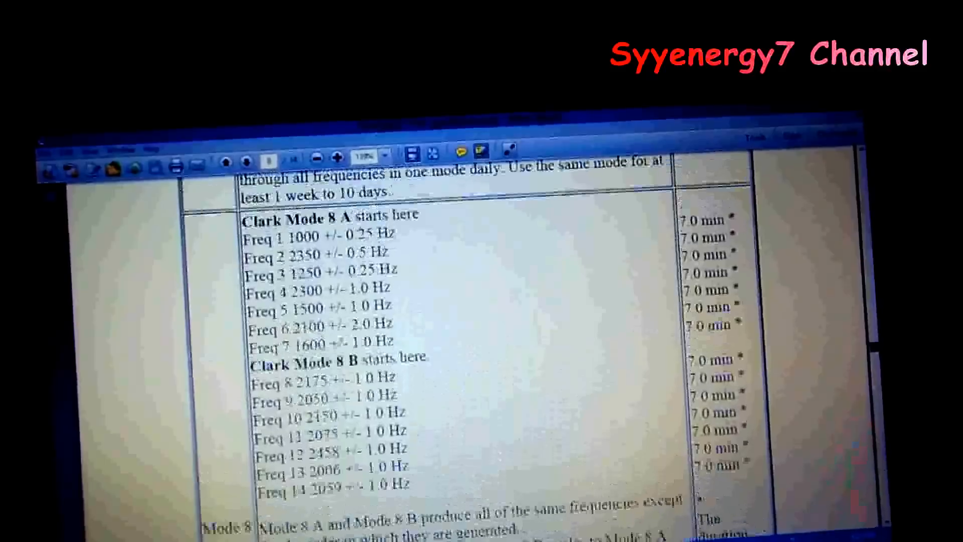
{"action": "scroll", "scroll_direction": "down", "scroll_amount": 3}
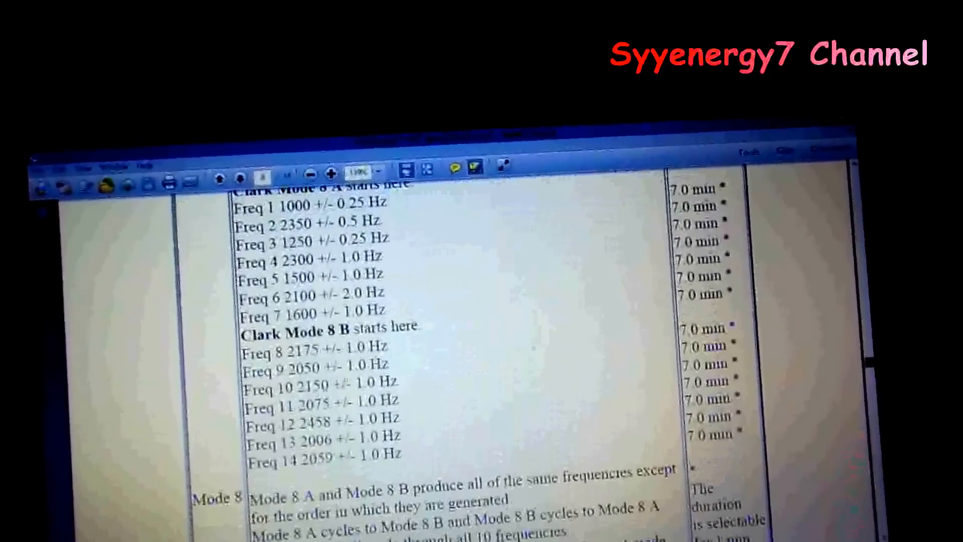
{"action": "scroll", "scroll_direction": "down", "scroll_amount": 3}
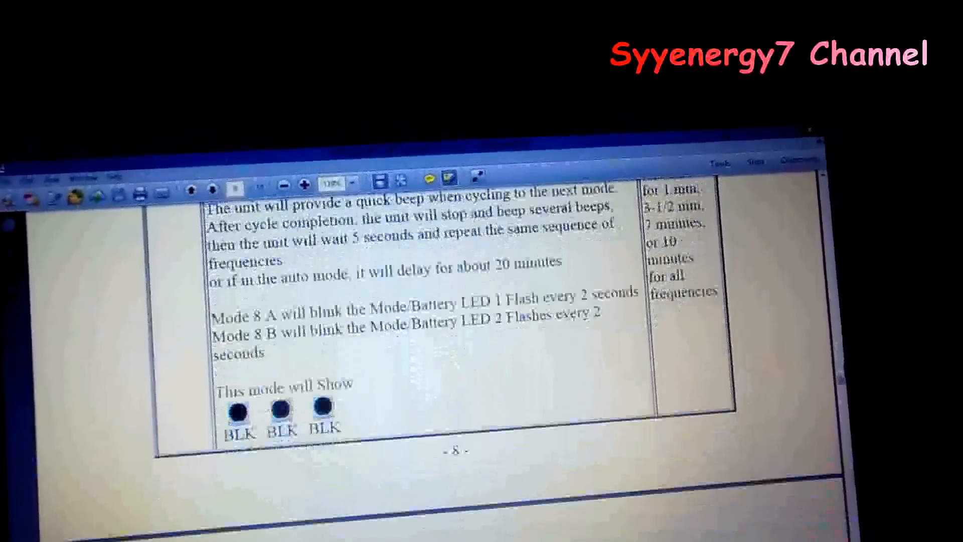
{"action": "scroll", "scroll_direction": "down", "scroll_amount": 3}
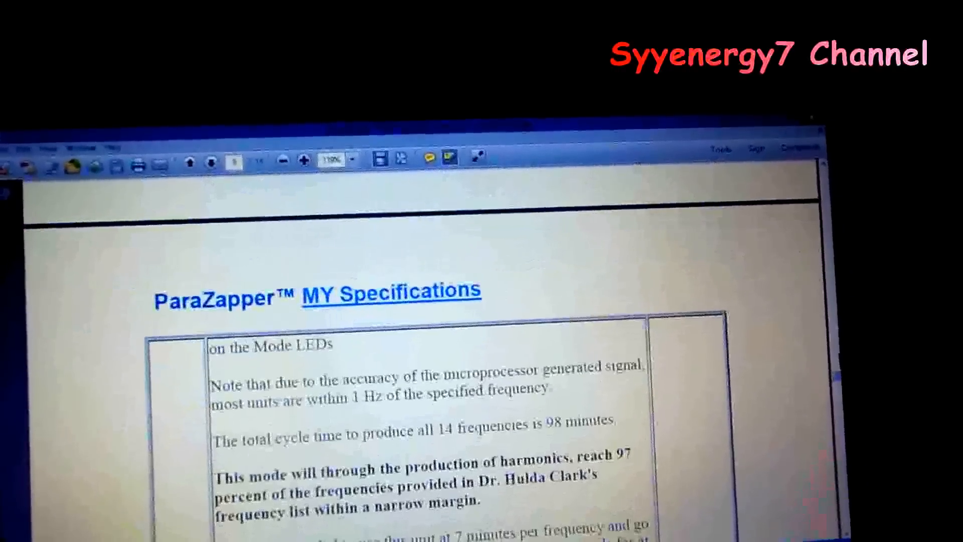
{"action": "scroll", "scroll_direction": "down", "scroll_amount": 3}
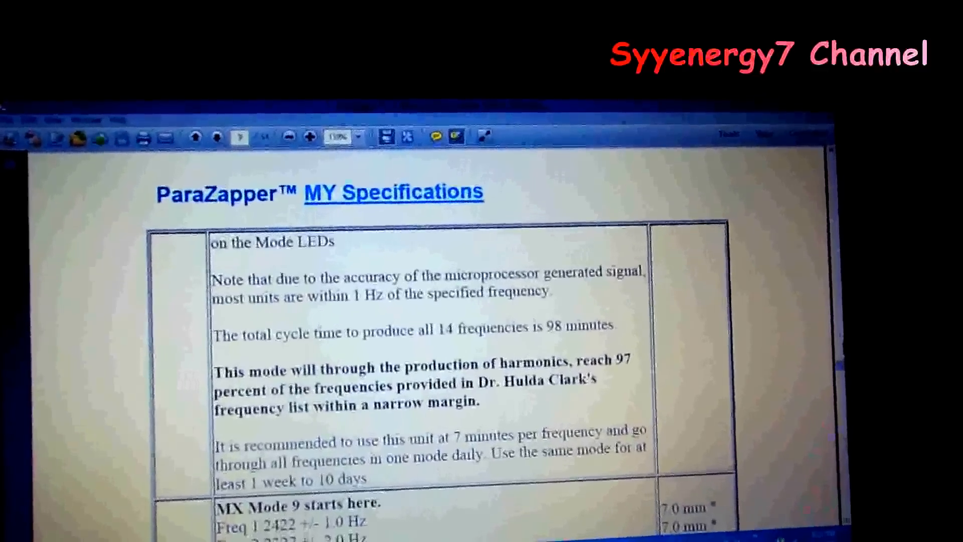